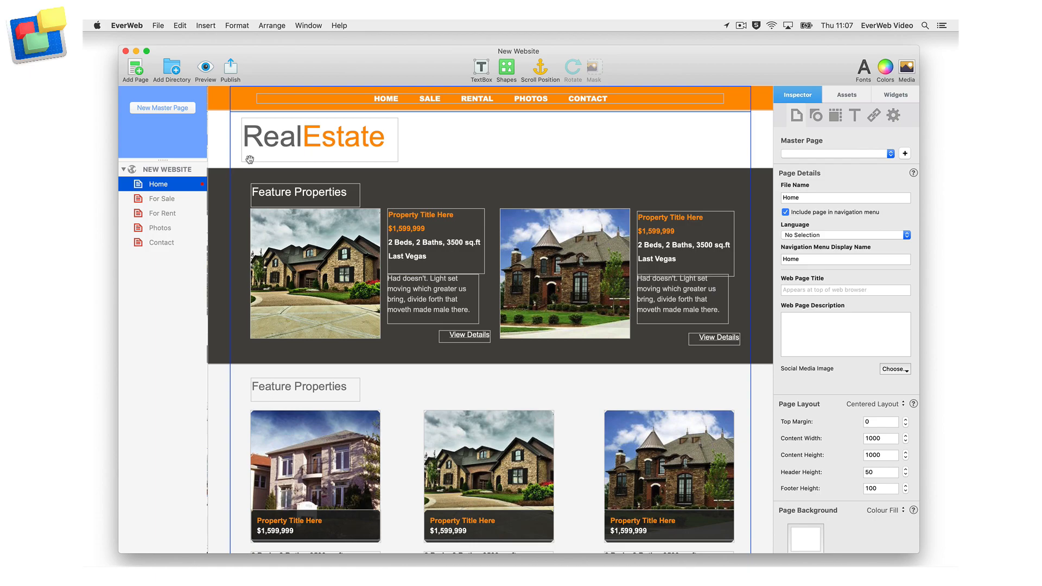
# - Browse the For Sale, For Rent and Home pages, then view the site's Home page in the Safari preview
pyautogui.click(162, 199)
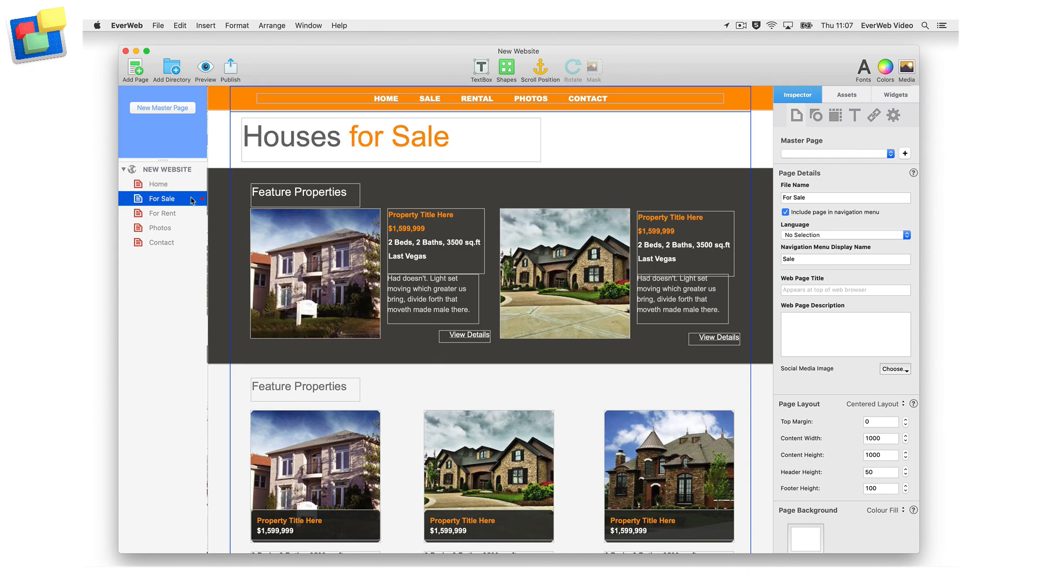
pyautogui.click(163, 213)
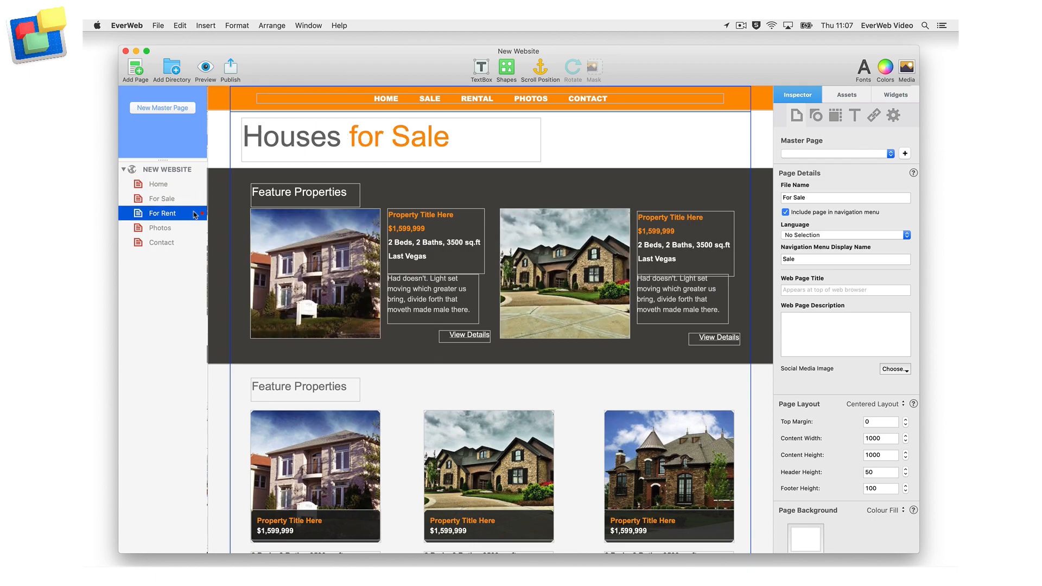
pyautogui.click(159, 184)
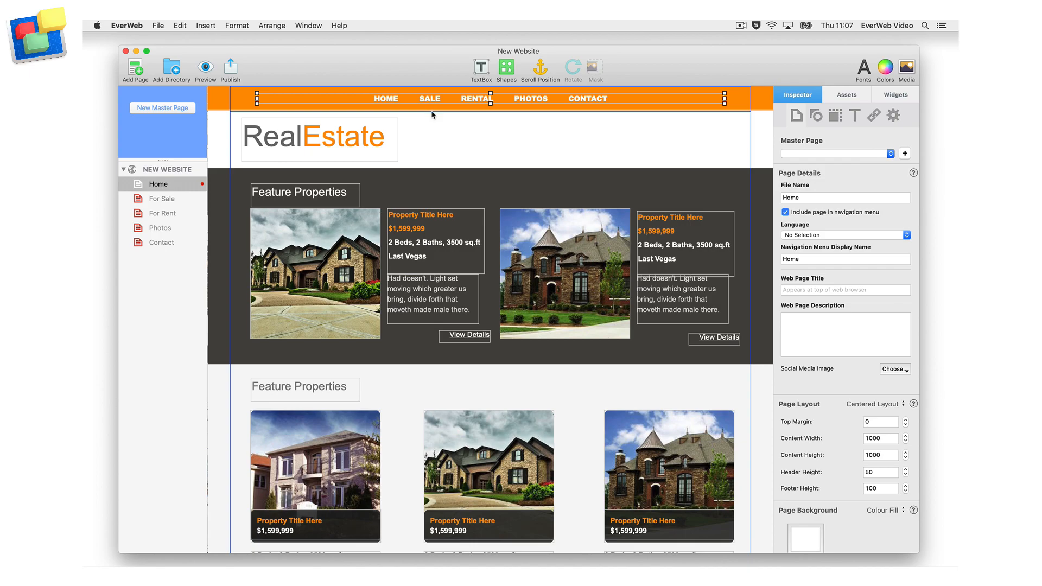
pyautogui.moveTo(475, 109)
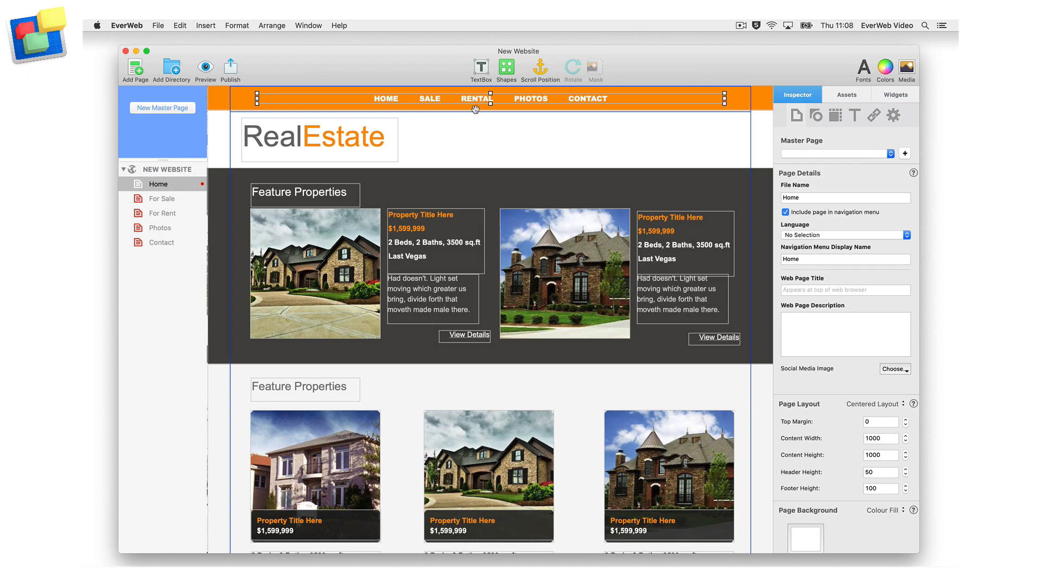
pyautogui.moveTo(476, 115)
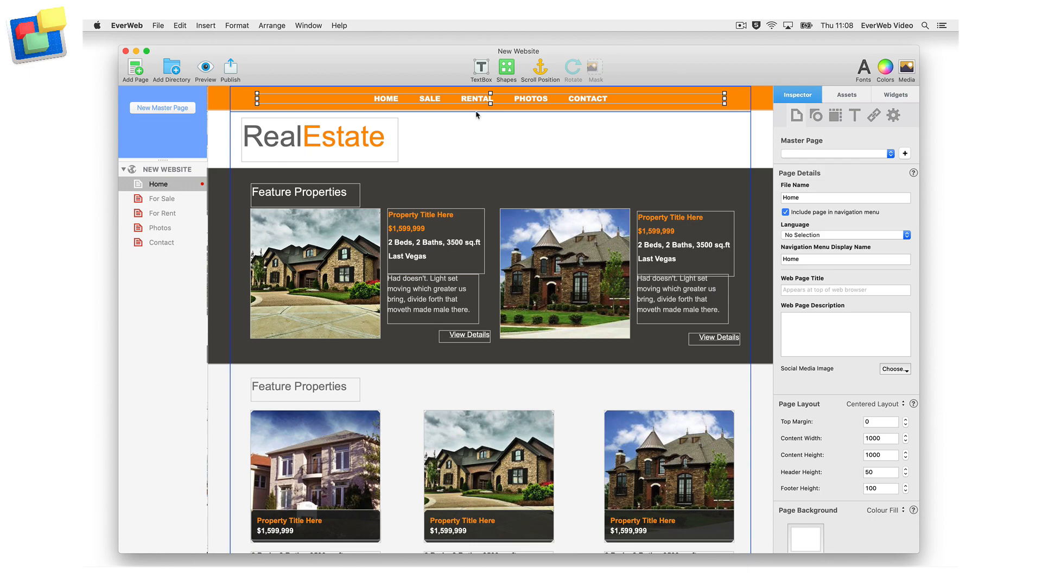
pyautogui.click(204, 67)
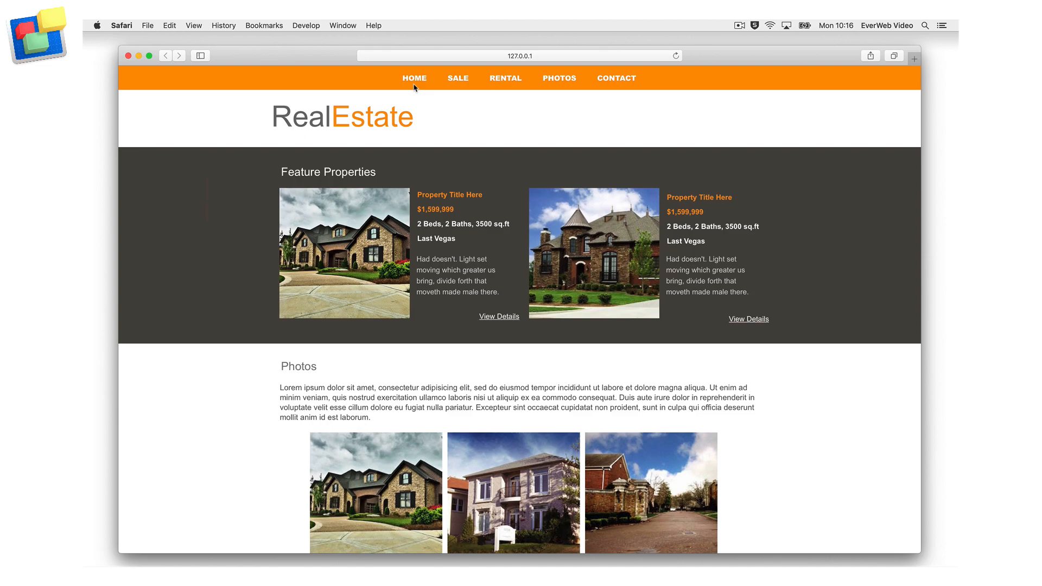
pyautogui.moveTo(457, 88)
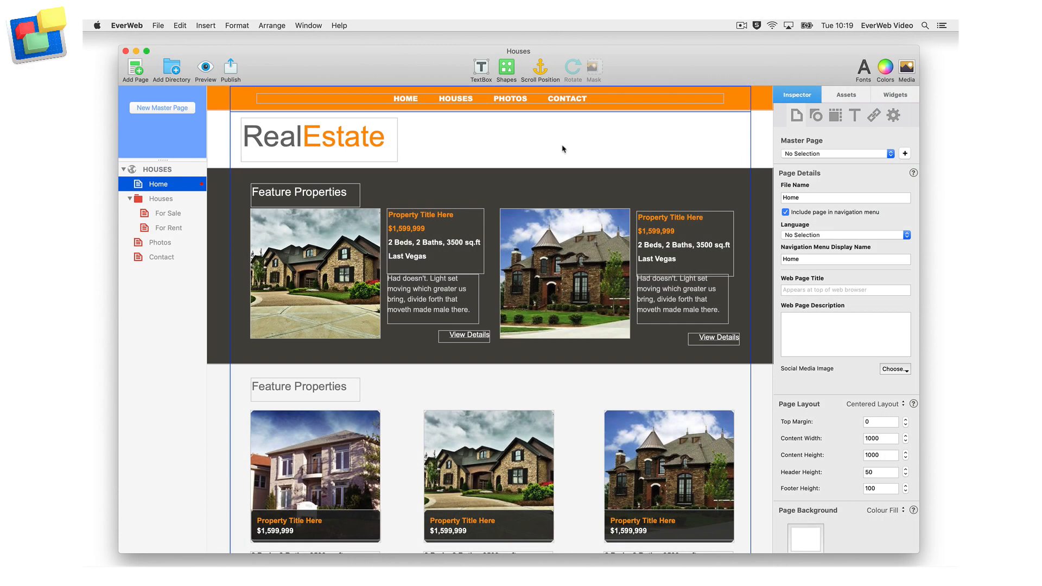
pyautogui.moveTo(588, 115)
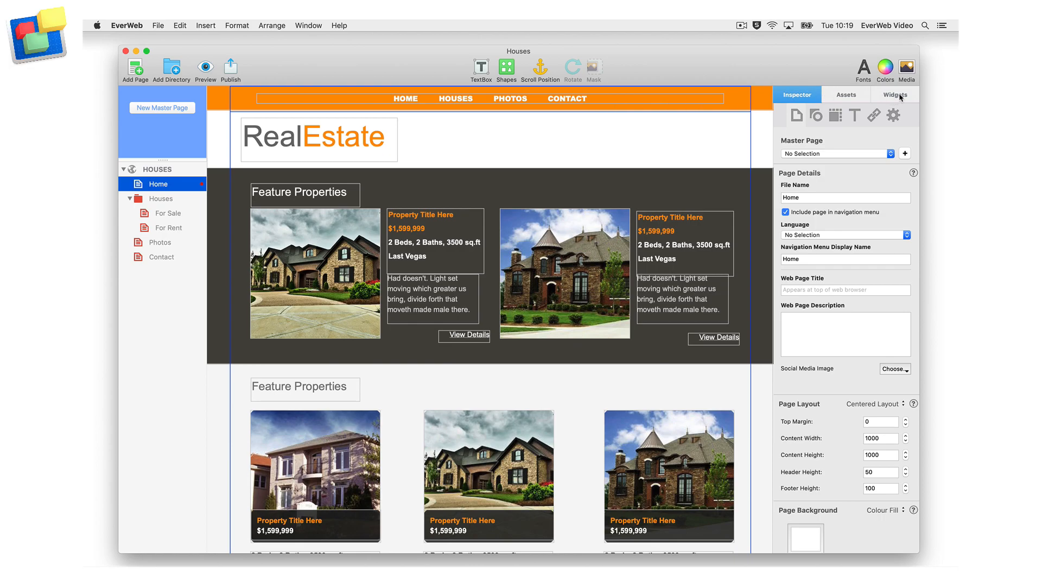
# - Show the Widgets library in the right sidebar and select the For Sale page
pyautogui.click(894, 94)
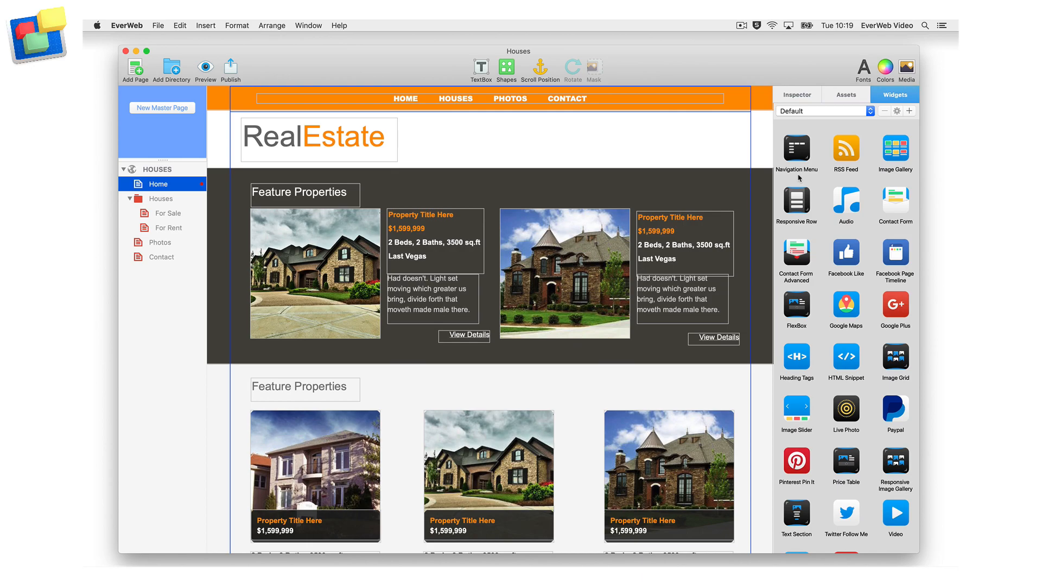
pyautogui.click(163, 199)
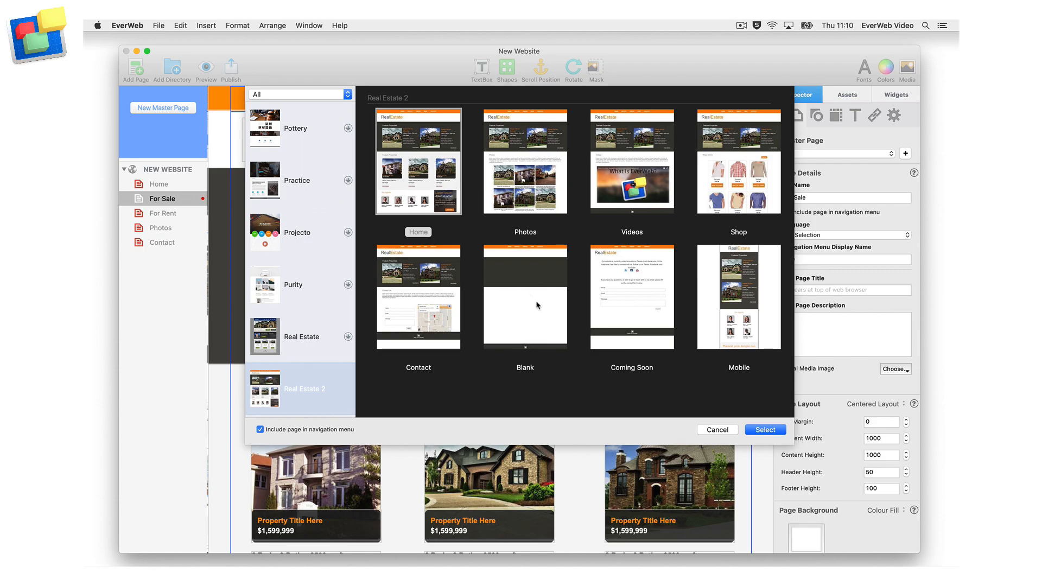
# - Add a Blank-template directory to the page list and rename it 'Houses'
pyautogui.click(525, 297)
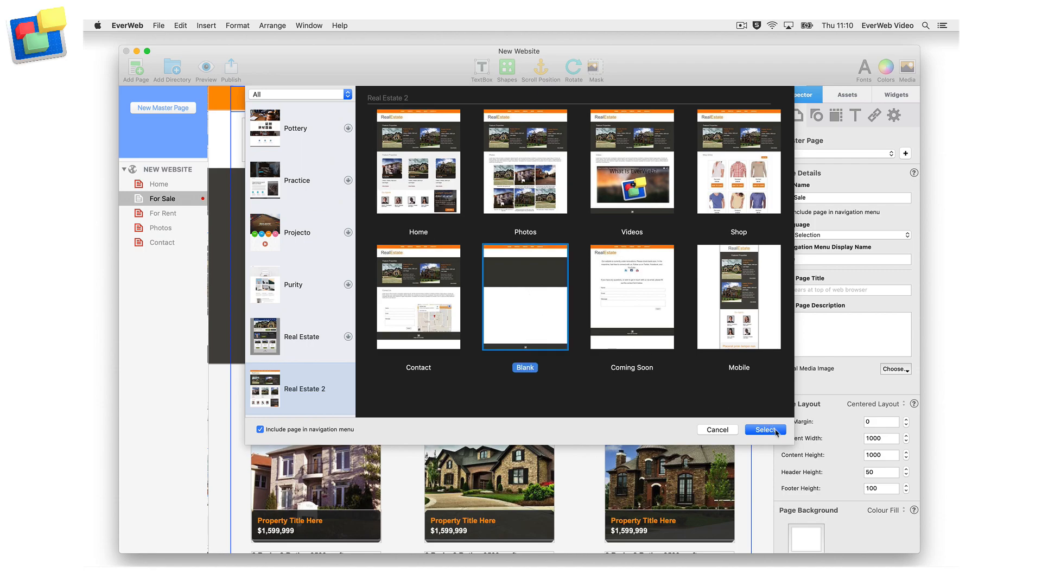
pyautogui.click(766, 430)
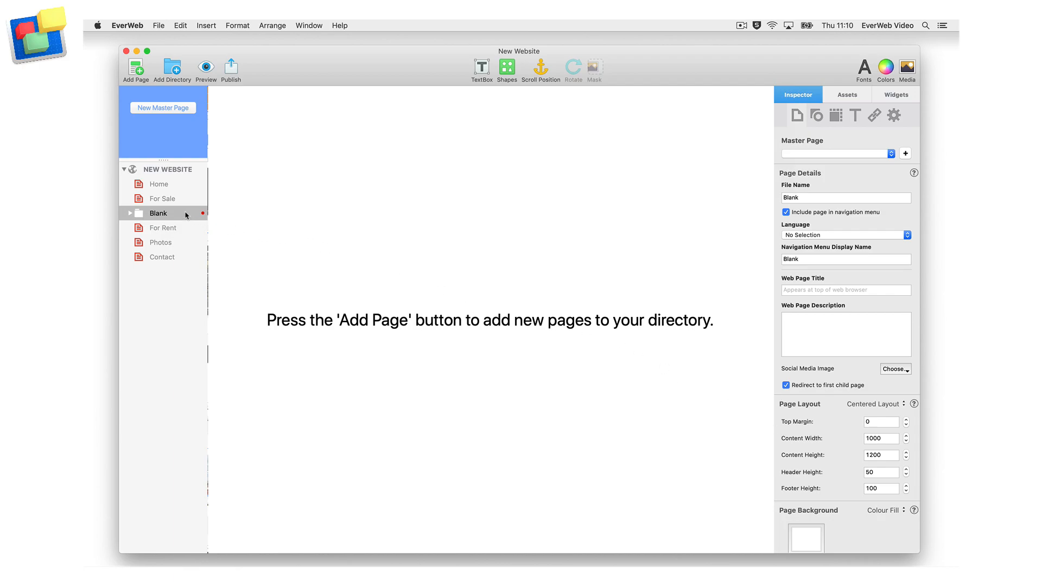
pyautogui.doubleClick(159, 213)
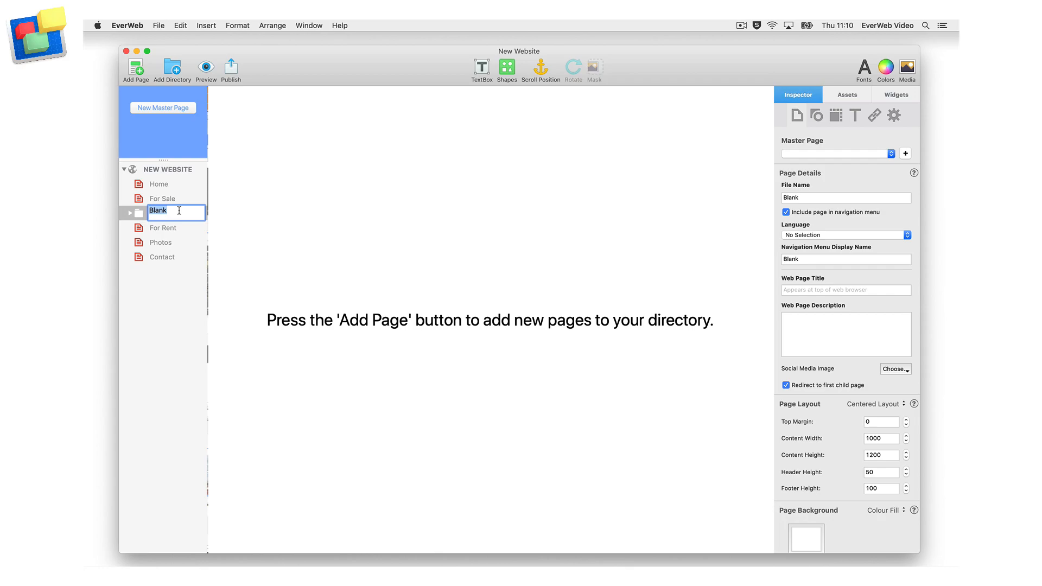
pyautogui.write('Houses')
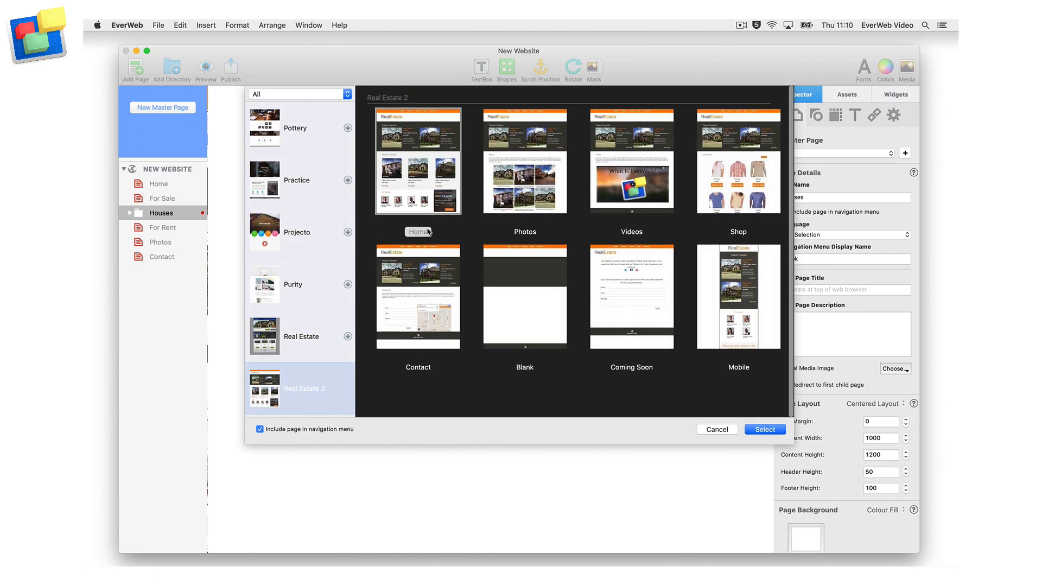
# - Add a Home-template subpage inside Houses, rename it 'New', then select For Sale to move it in
pyautogui.click(417, 161)
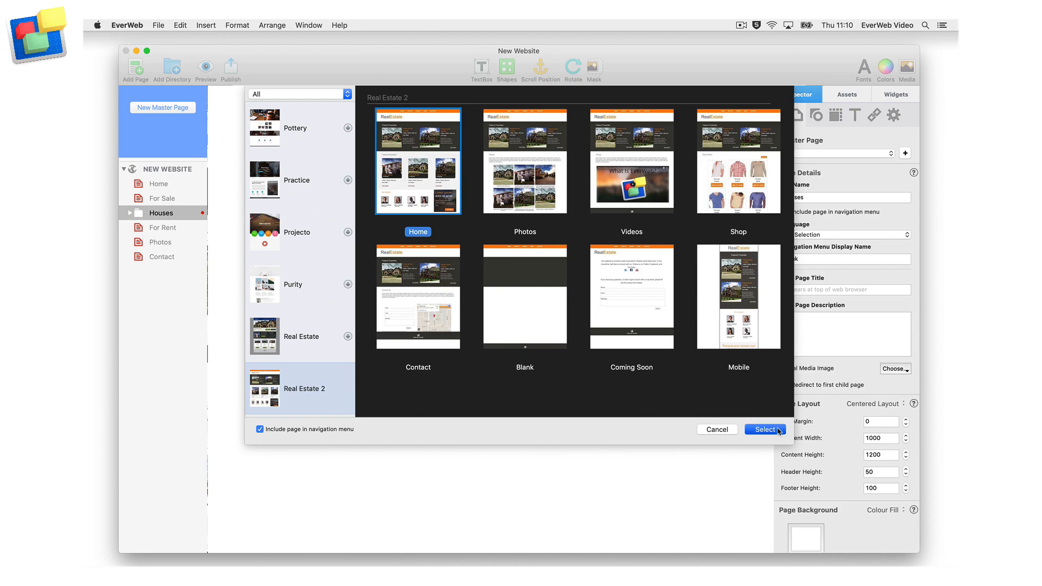
pyautogui.click(766, 430)
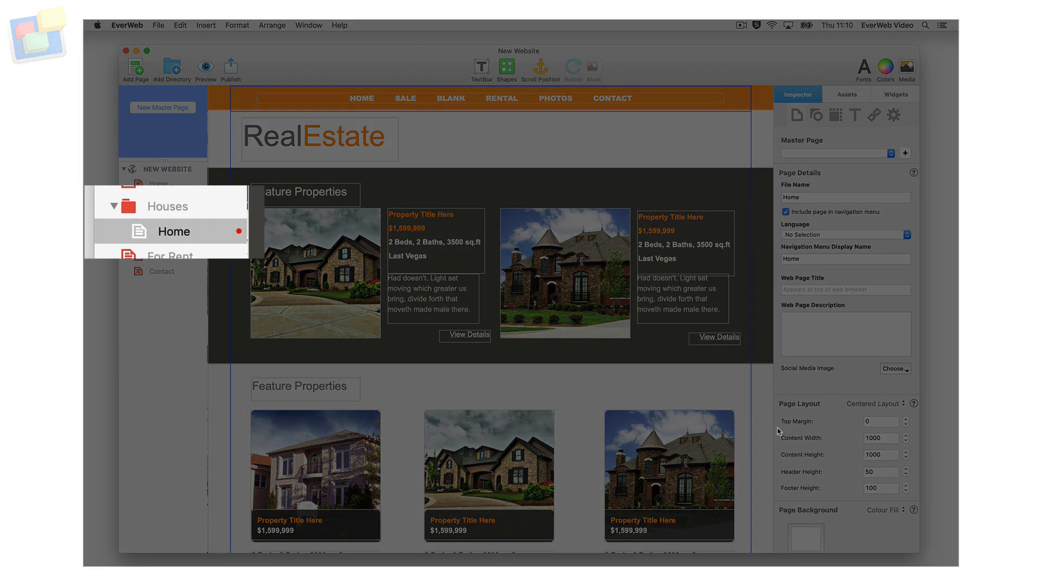
pyautogui.doubleClick(174, 231)
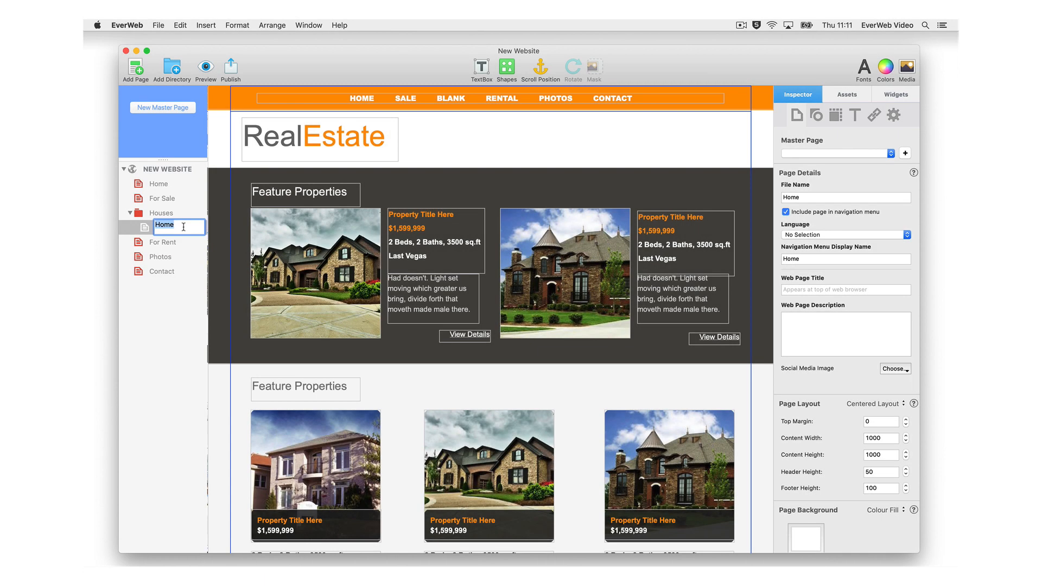
pyautogui.write('New')
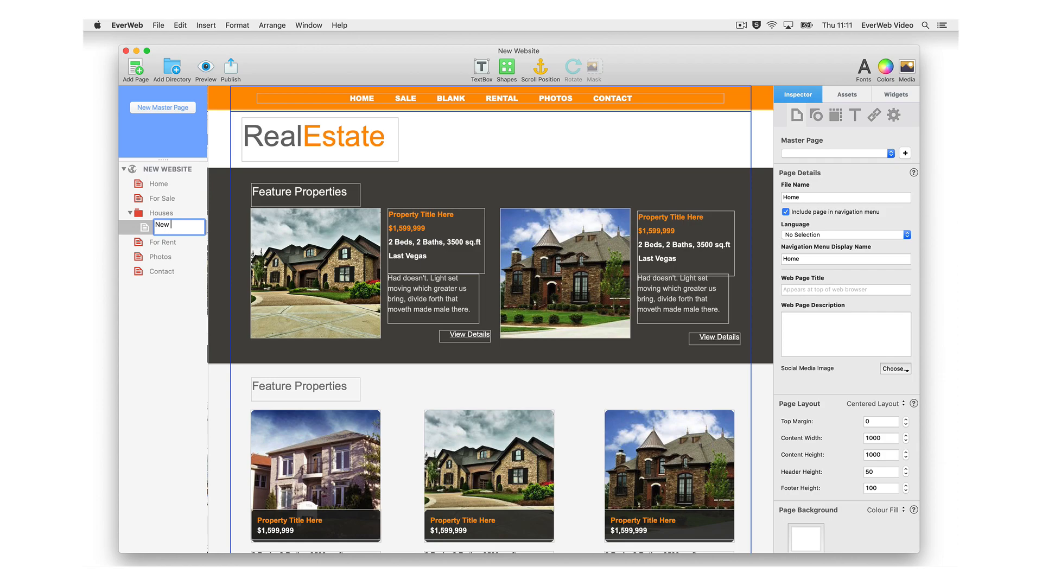
pyautogui.click(160, 212)
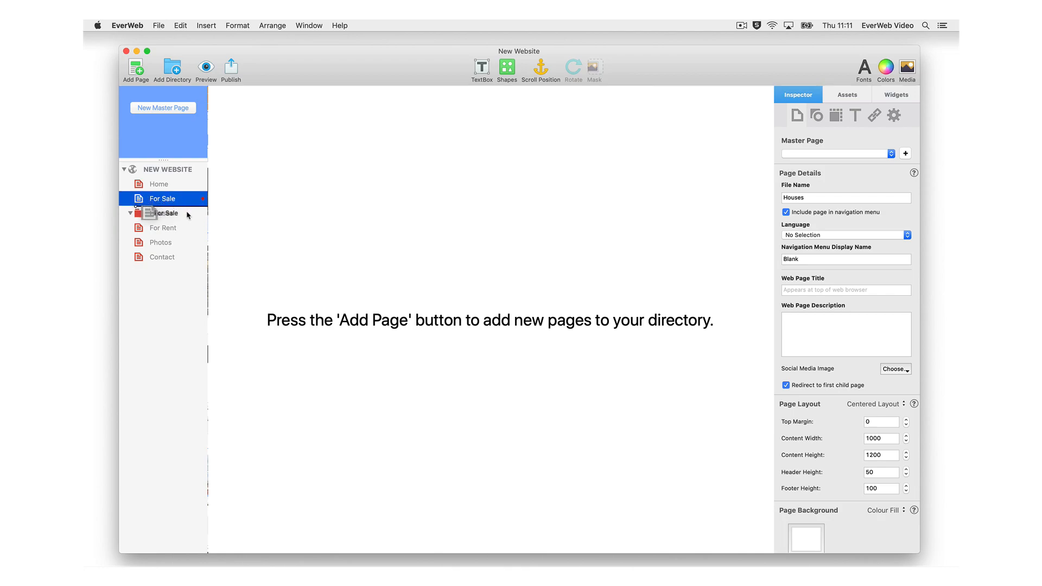
# - Place For Sale and For Rent inside the Houses directory and return to the Home page
pyautogui.click(168, 212)
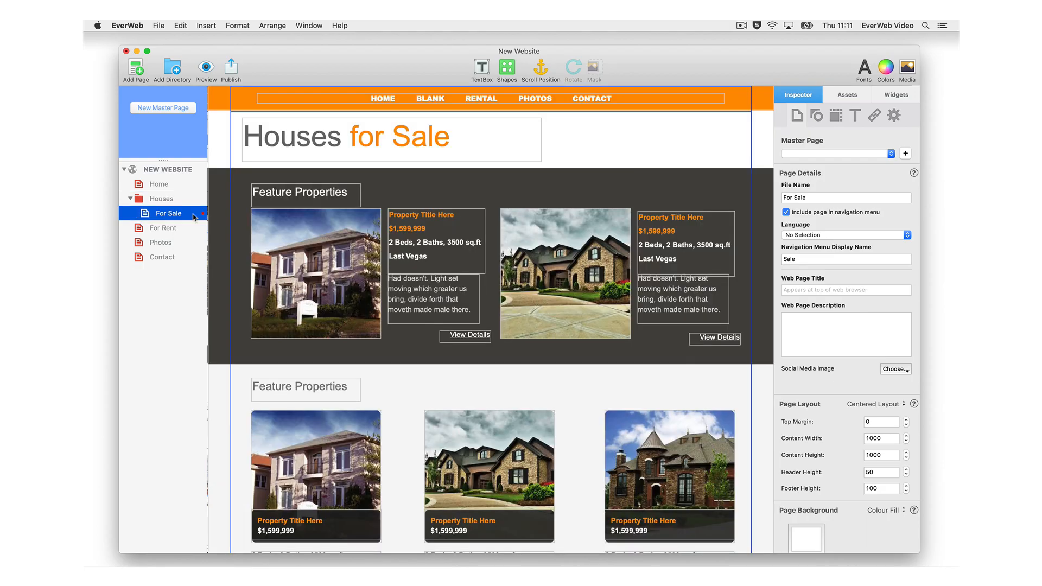
pyautogui.click(159, 183)
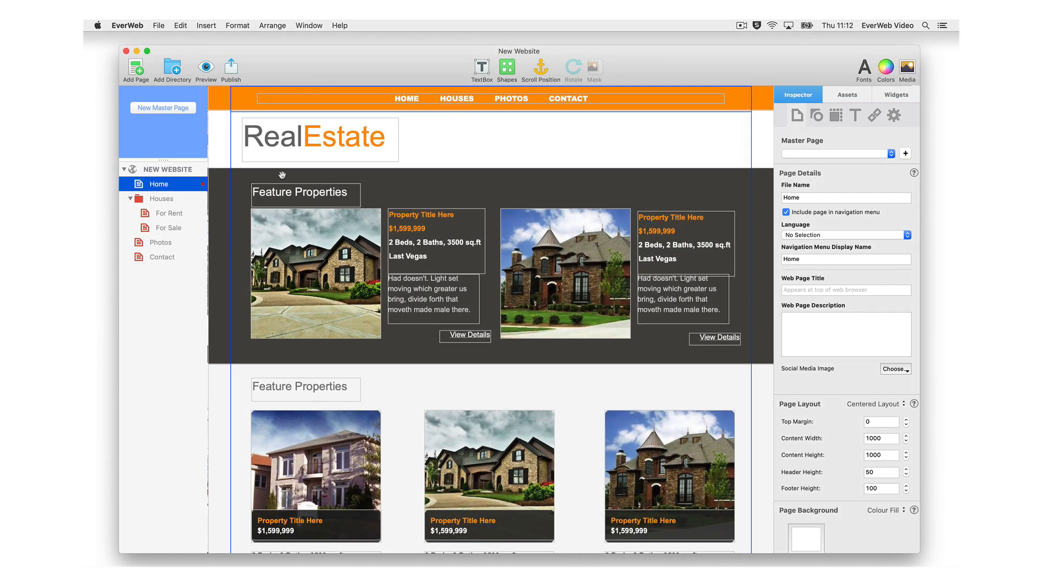
pyautogui.moveTo(130, 198)
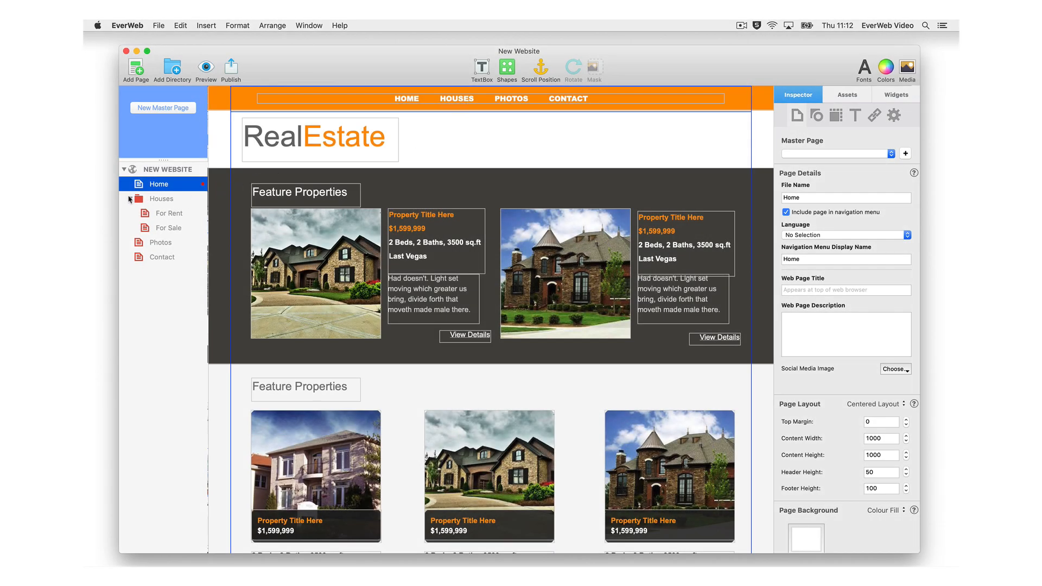